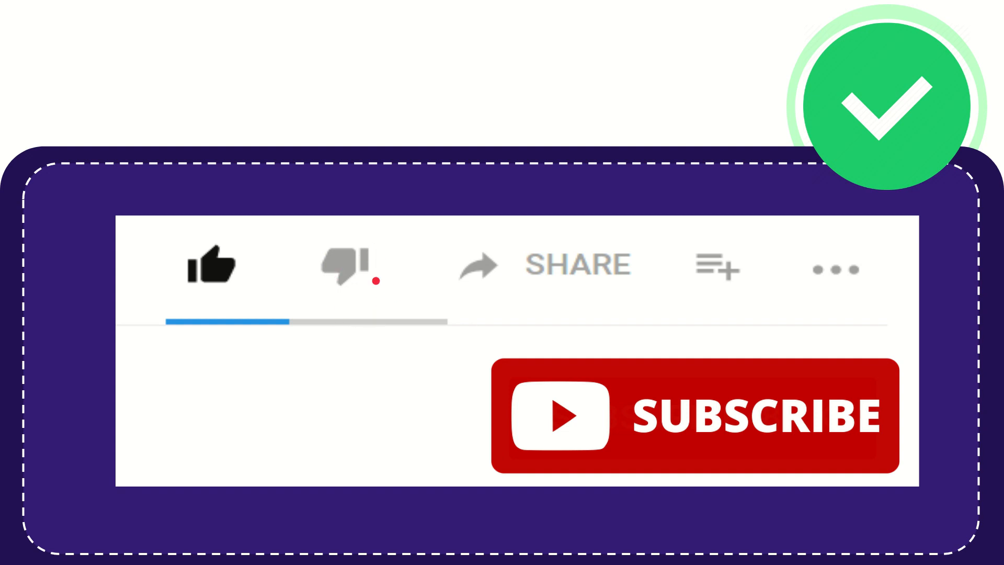
{"action": "left_click", "coordinate": [345, 268]}
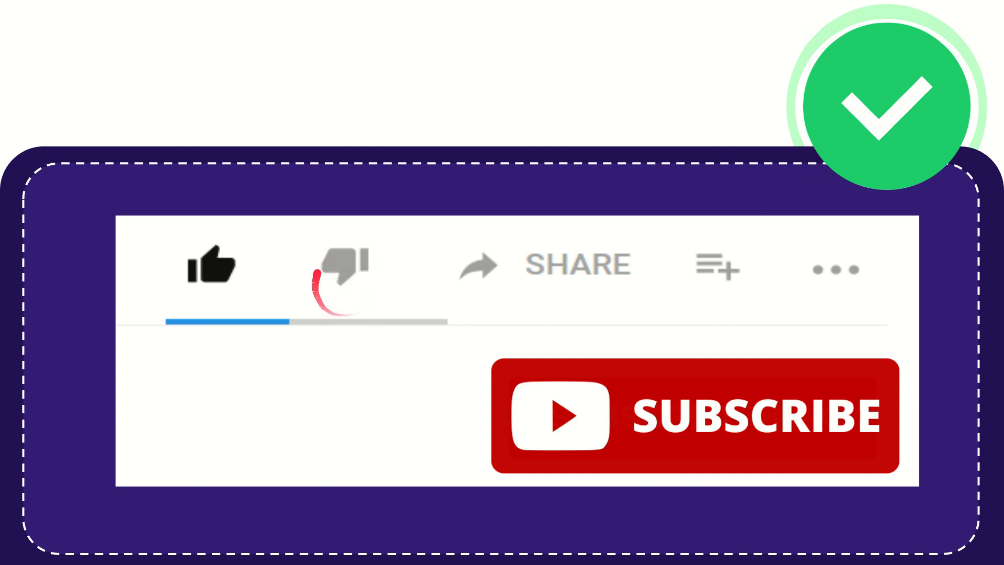